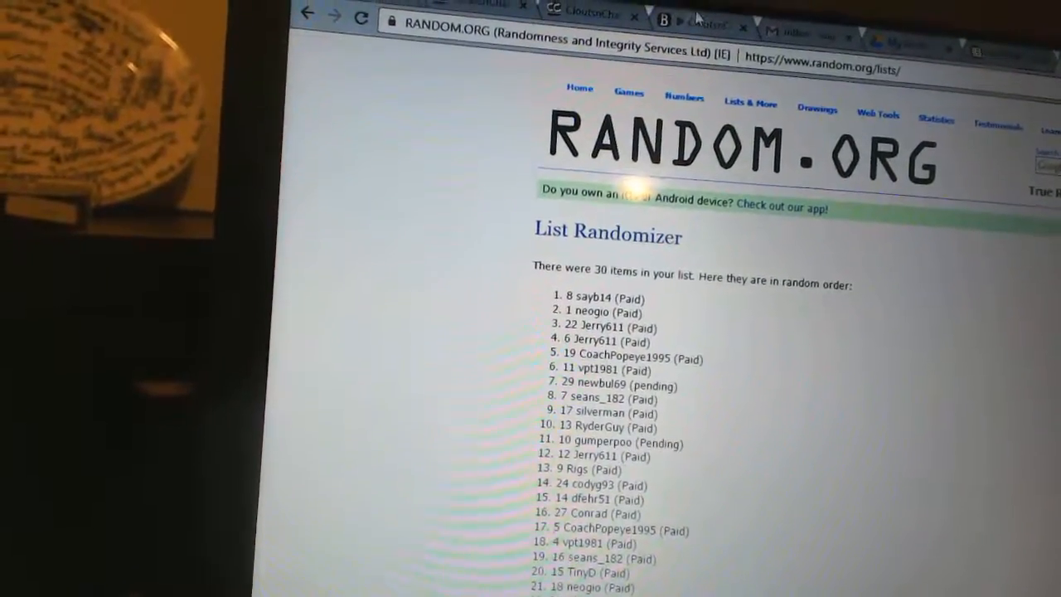
- Scroll down through the reshuffled 30-name participant results
scroll("down", 3)
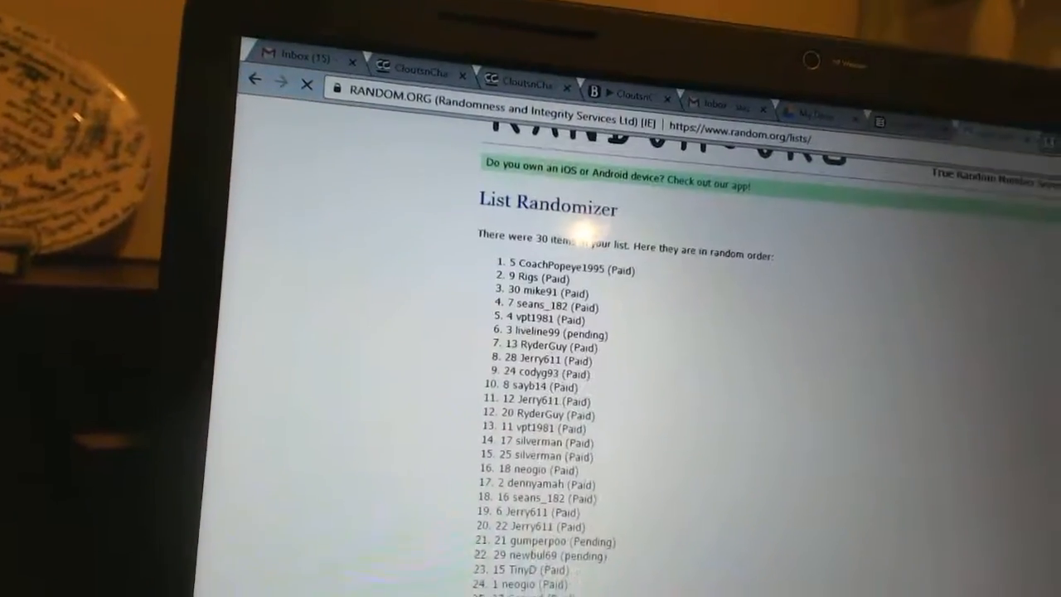
scroll("down", 3)
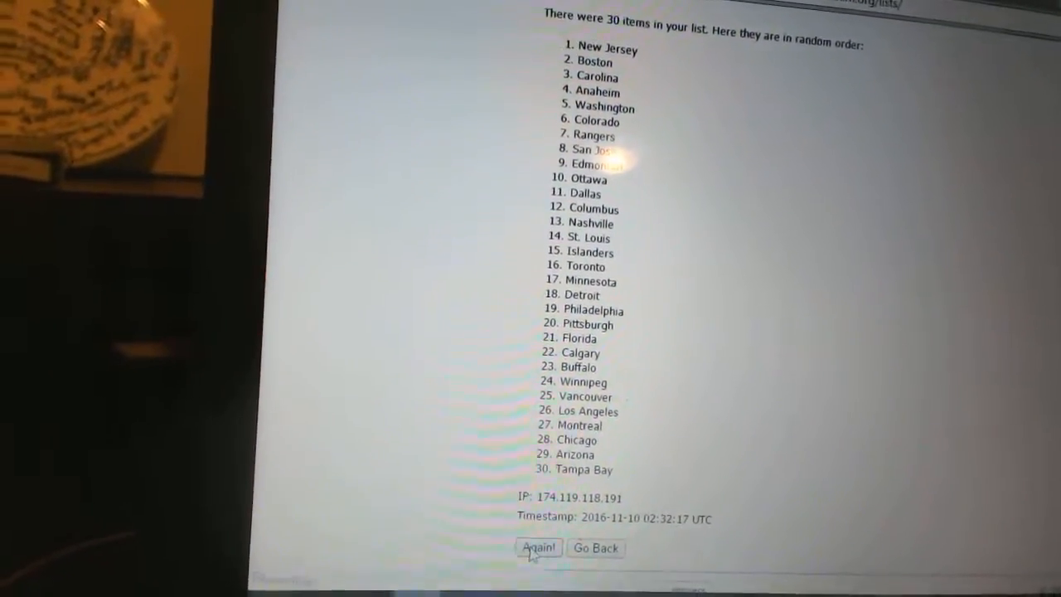
- Re-randomize the 30 NHL team list twice with Again!
left_click(538, 547)
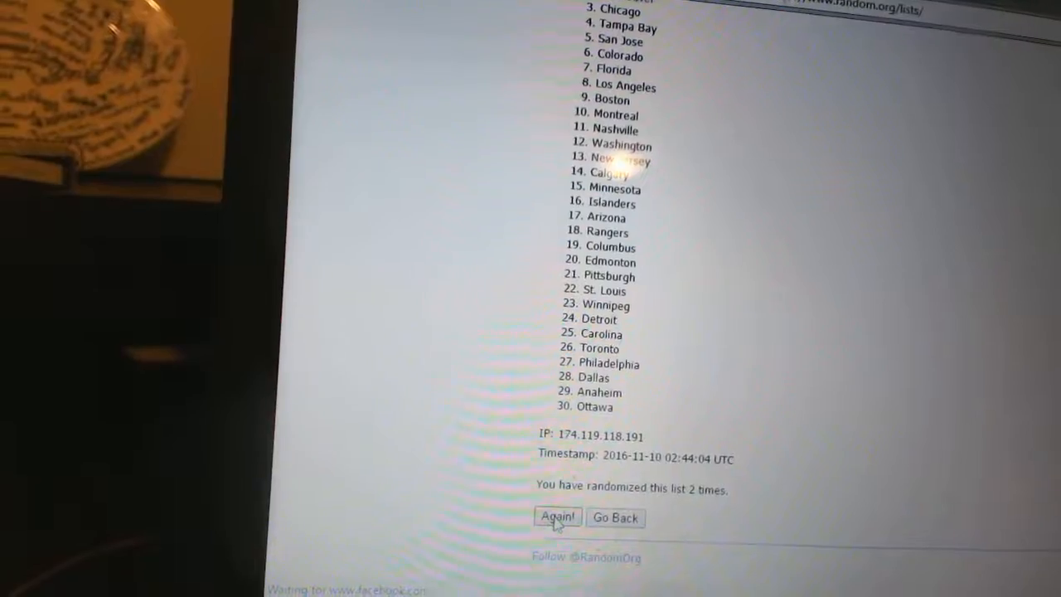
left_click(557, 518)
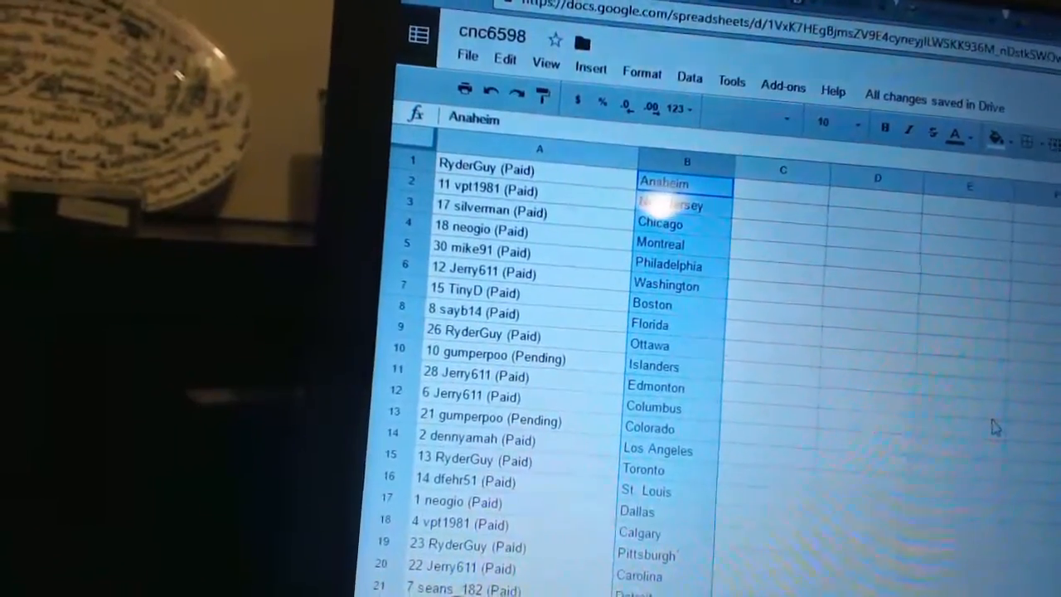
- Scroll down the sheet to check team names fill column B through row 30
scroll("down", 3)
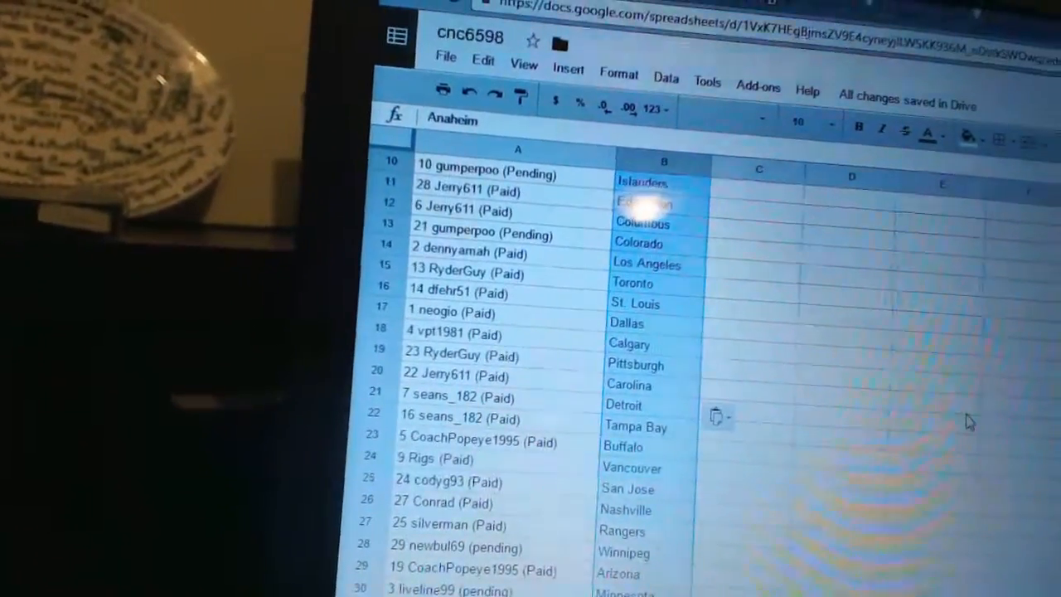